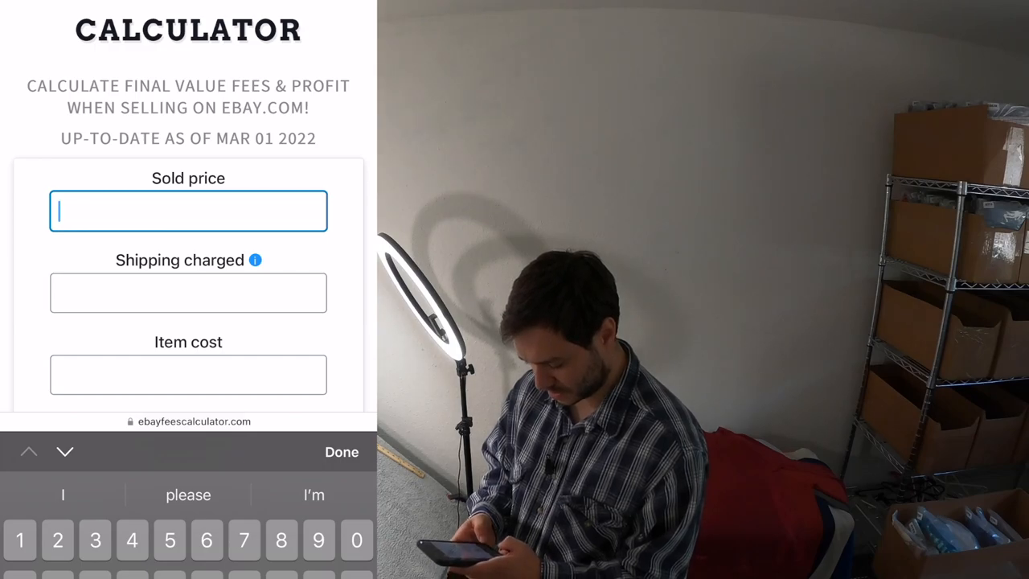
Enter sold price 2.26, shipping charged 8.30 and shipping cost 7.53
type("2.26")
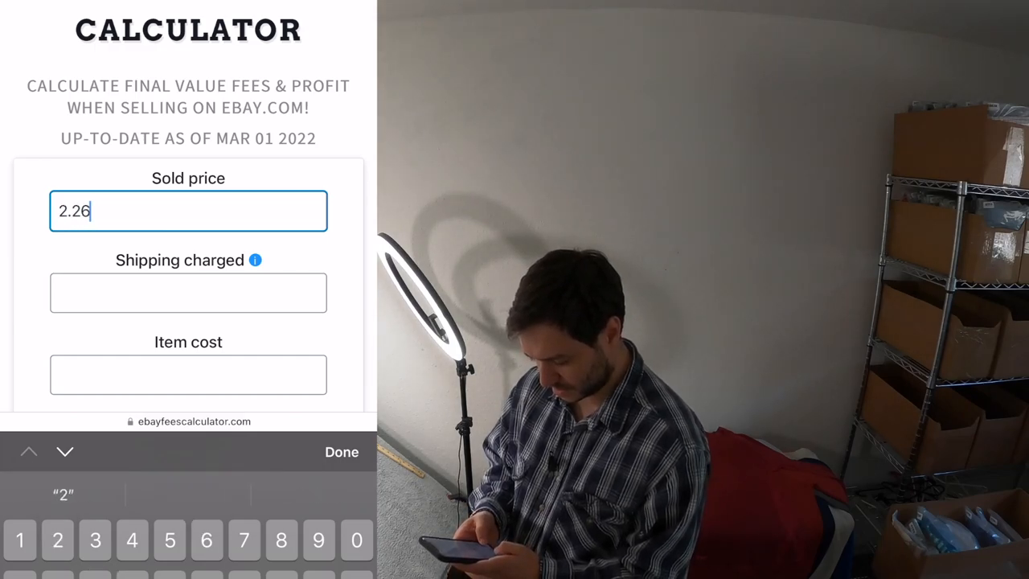
scroll("up", 3)
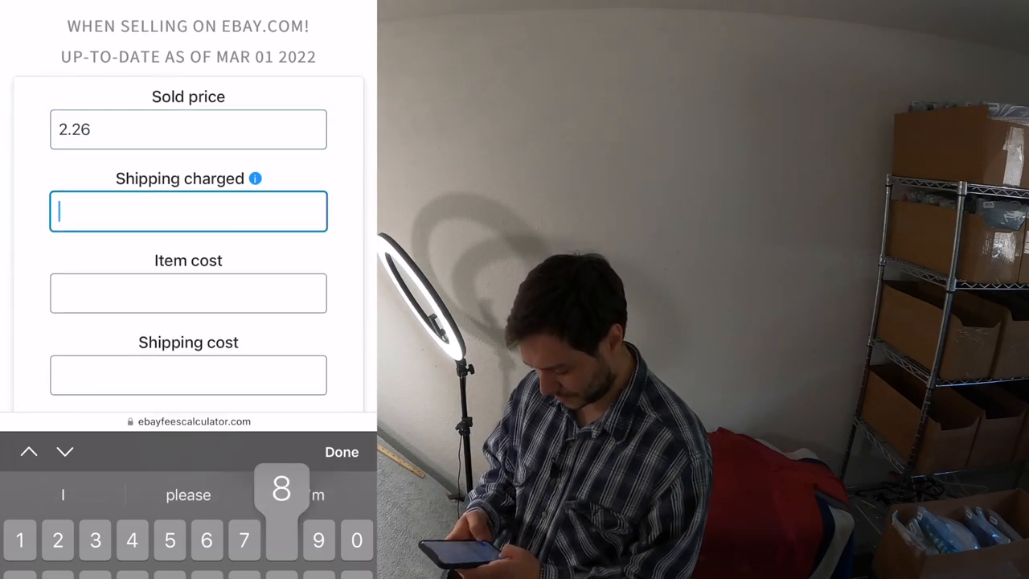
type("8.30")
left_click(188, 375)
type("7.5")
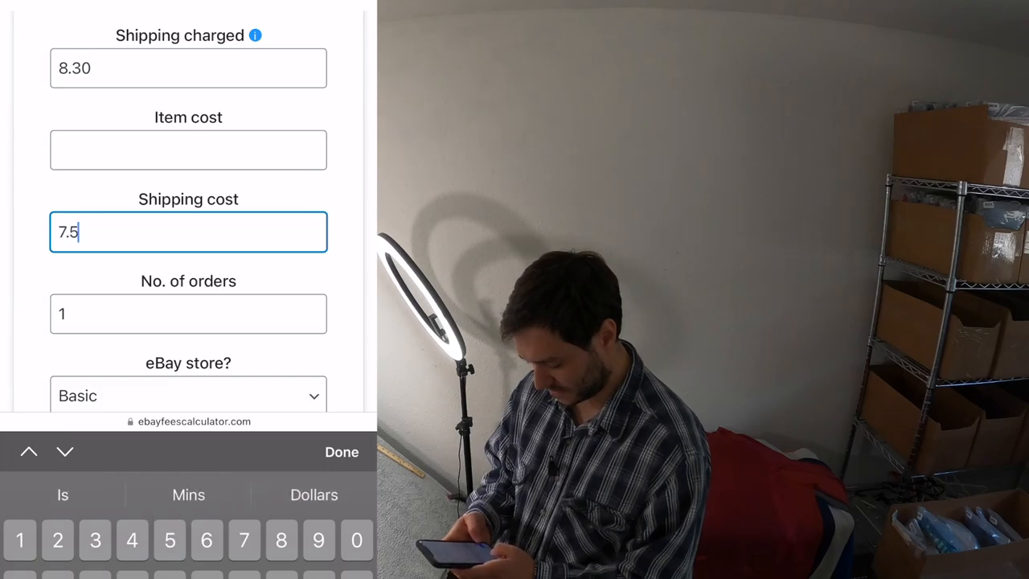
type("3")
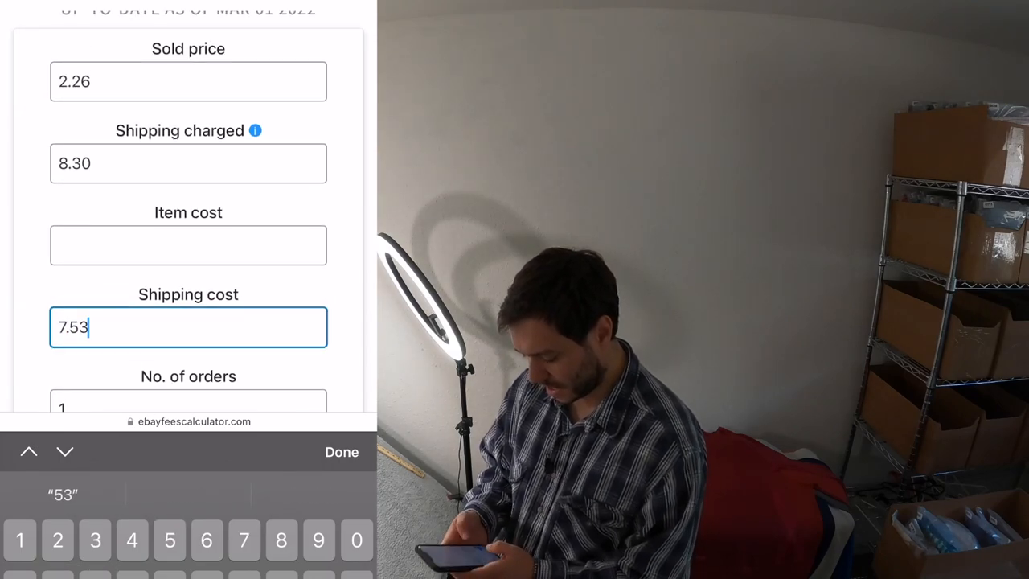
Enter item cost 1.75 and reveal the $1.44 fee and -$0.16 total profit
left_click(188, 245)
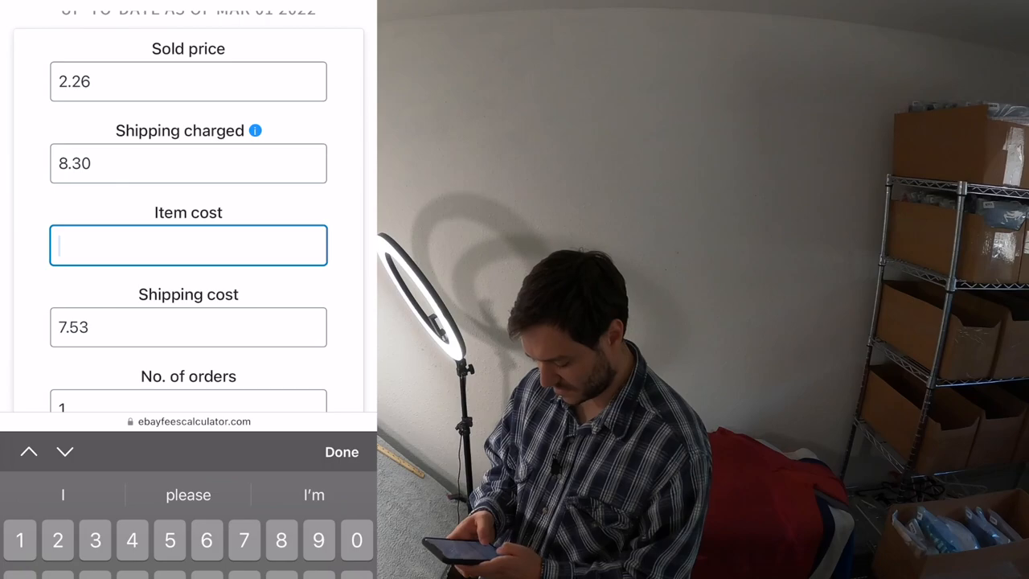
type("1.75")
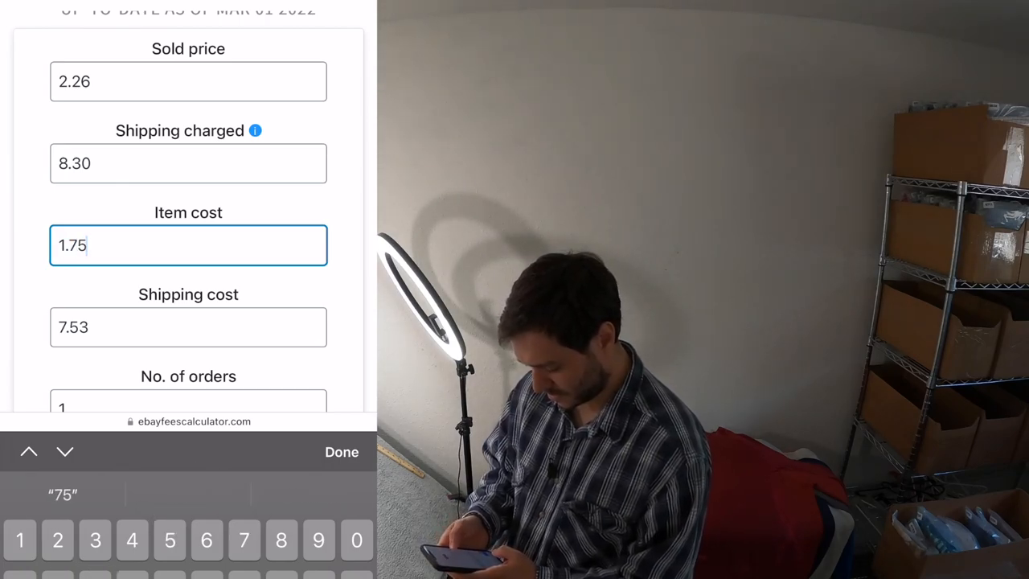
scroll("down", 3)
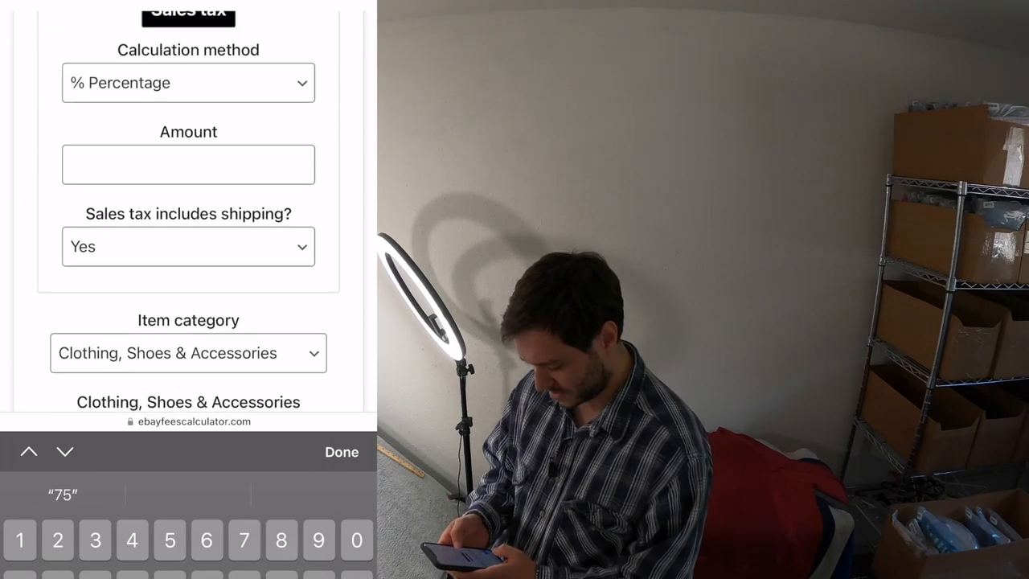
scroll("down", 3)
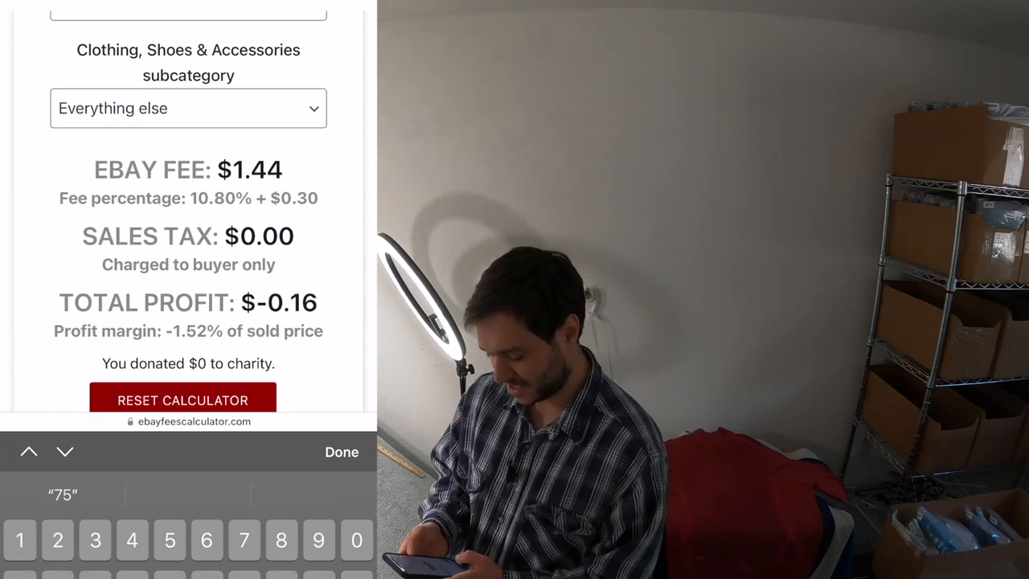